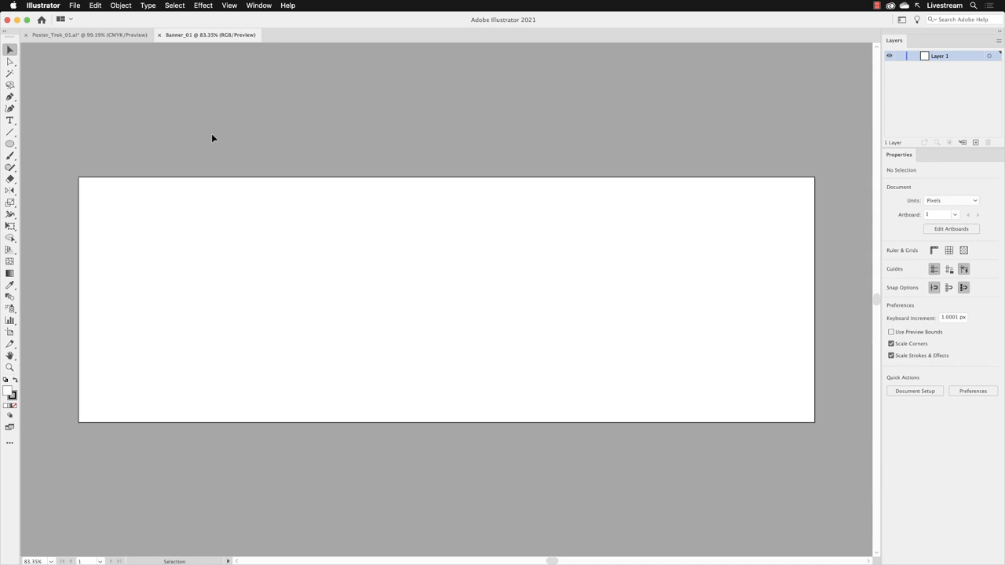
{"action": "mouse_move", "coordinate": [142, 96]}
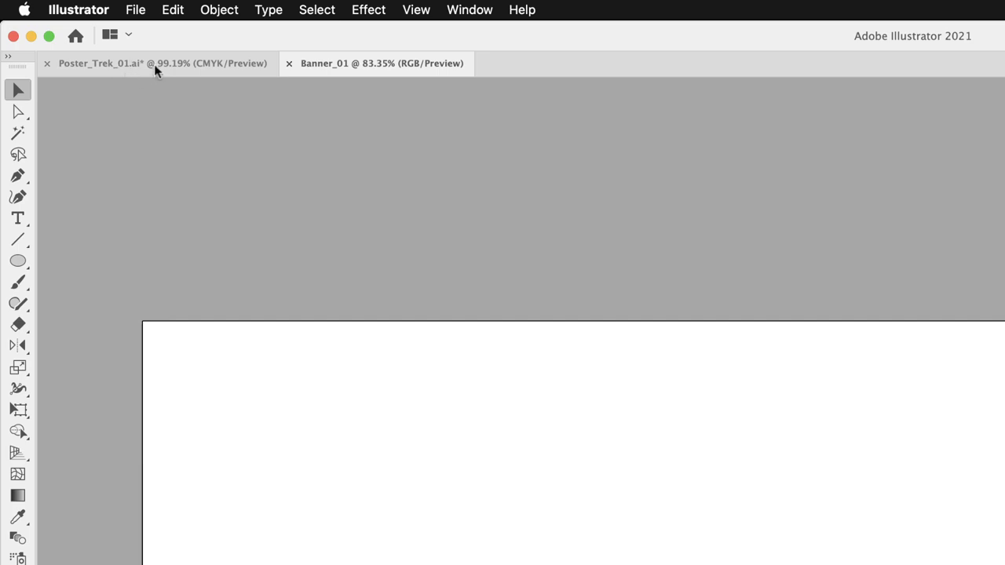
In Poster_Trek, unlock all artwork via Object > Unlock All and expand the sky's layer.
{"action": "left_click", "coordinate": [102, 63]}
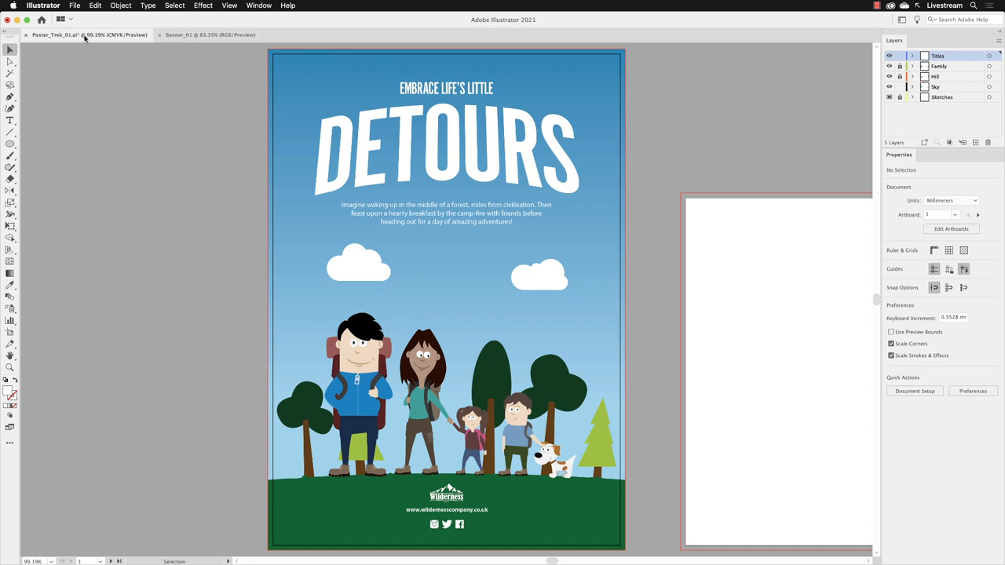
{"action": "mouse_move", "coordinate": [879, 85]}
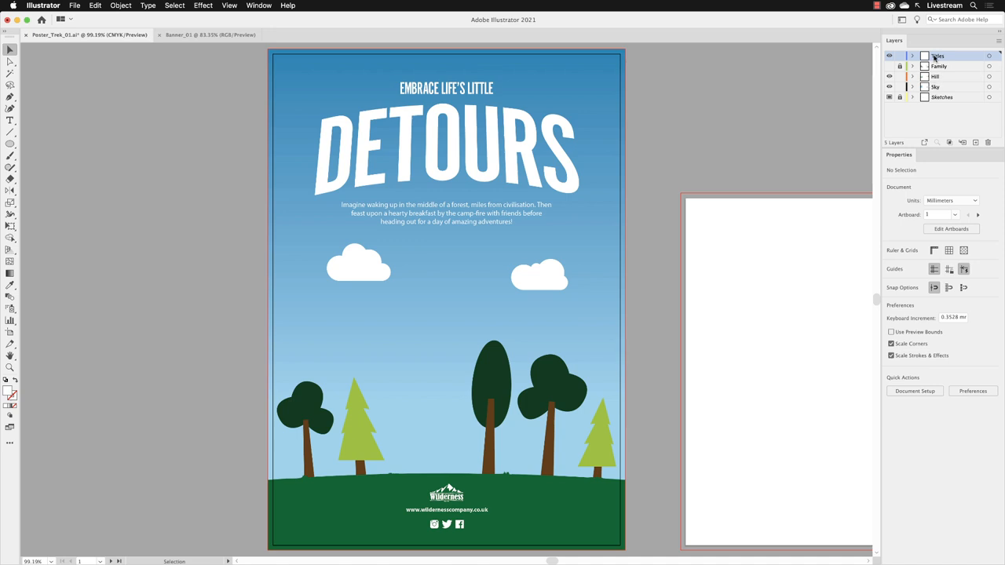
{"action": "mouse_move", "coordinate": [294, 60]}
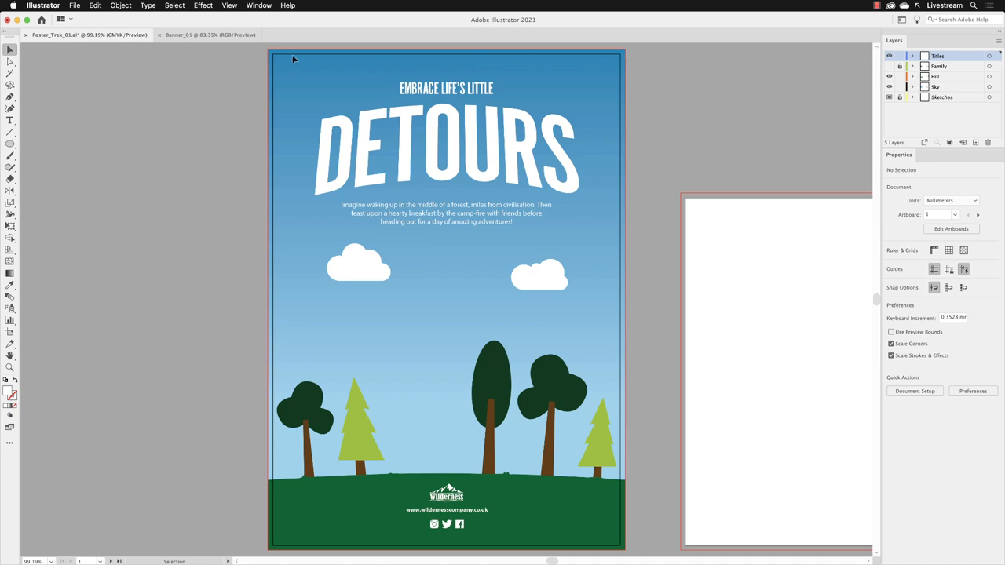
{"action": "mouse_move", "coordinate": [159, 14]}
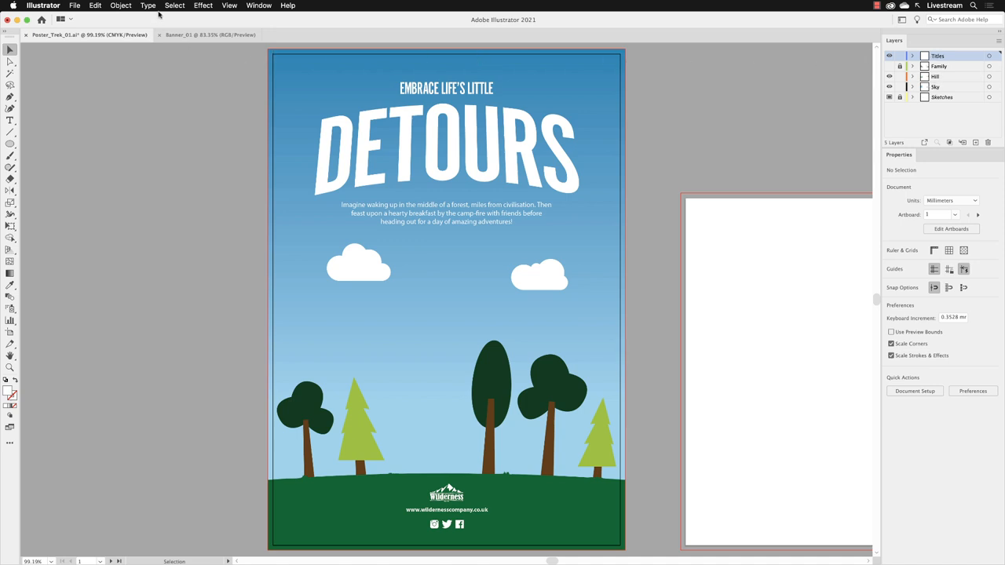
{"action": "left_click", "coordinate": [119, 7]}
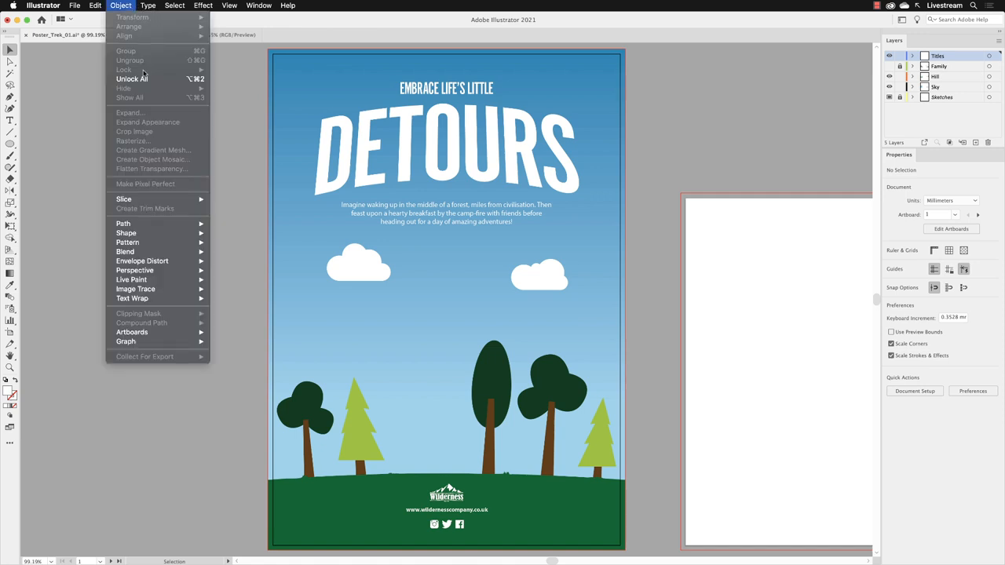
{"action": "mouse_move", "coordinate": [132, 78]}
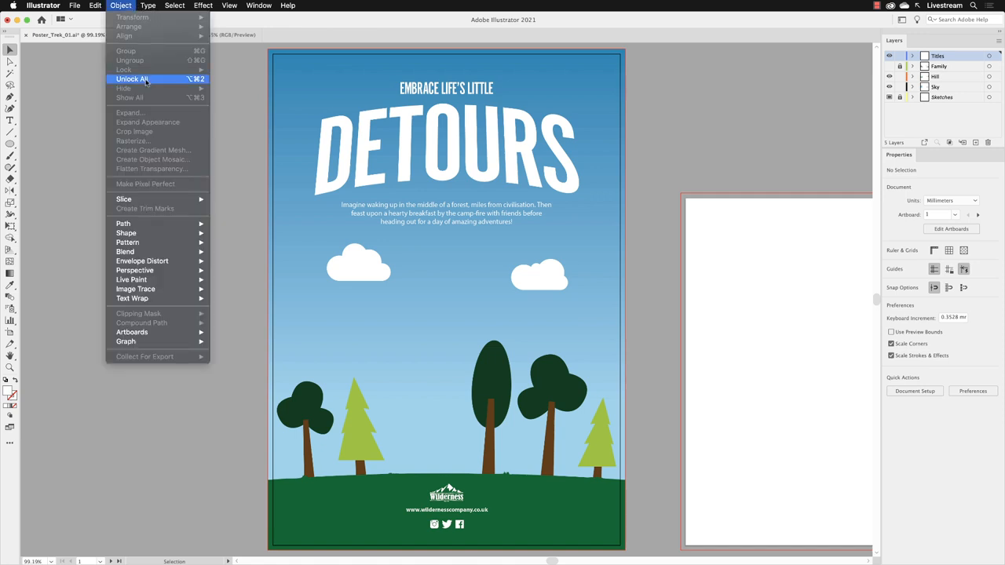
{"action": "left_click", "coordinate": [132, 79]}
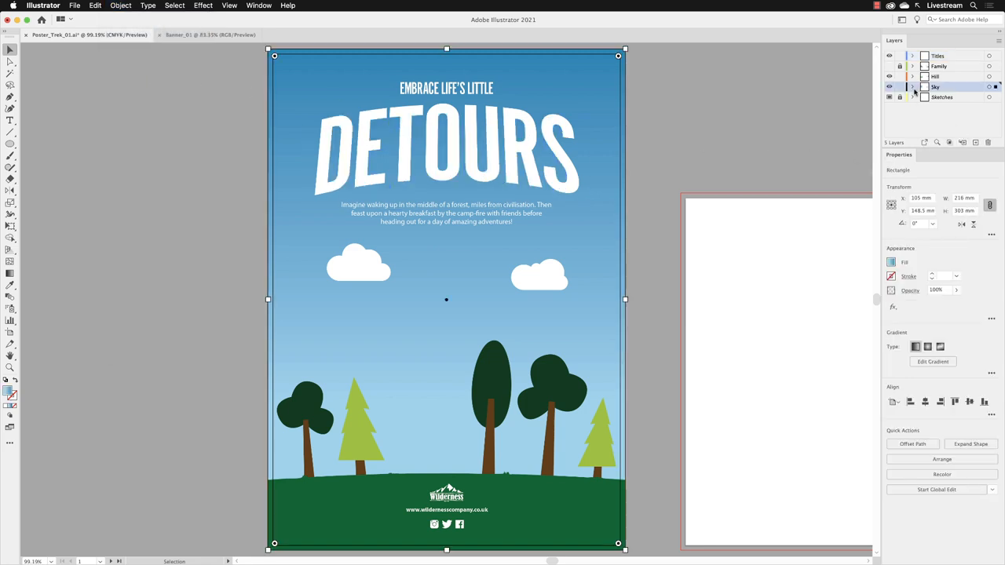
{"action": "mouse_move", "coordinate": [900, 86]}
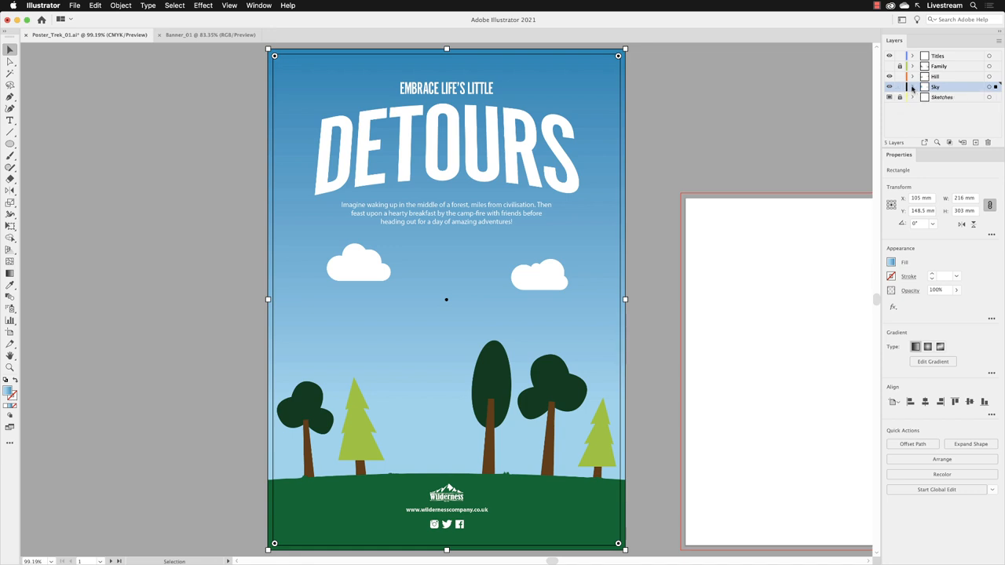
{"action": "left_click", "coordinate": [912, 87]}
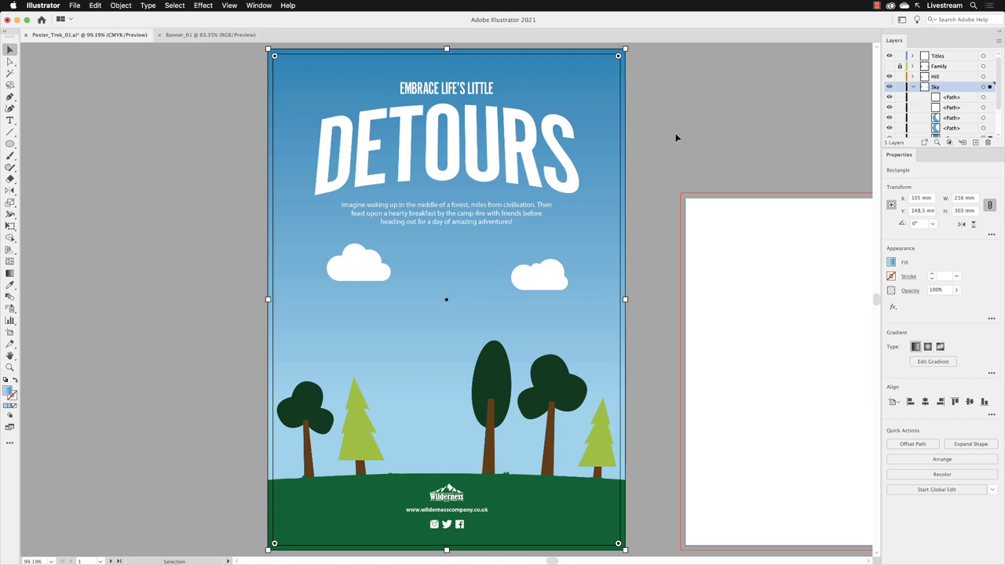
Select everything on the poster artboard (sky, hill, clouds, trees, titles) and copy it.
{"action": "left_click", "coordinate": [676, 135]}
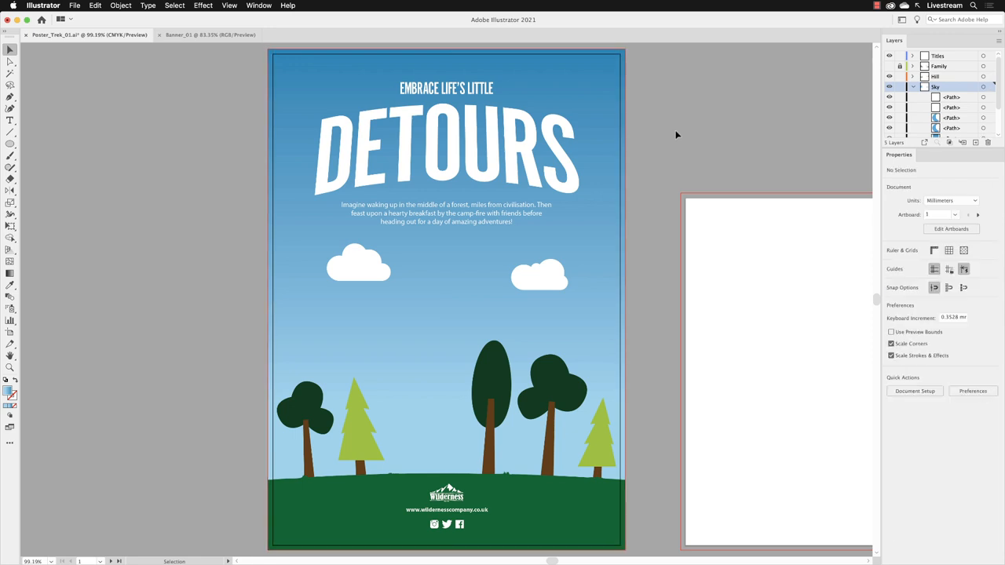
{"action": "mouse_move", "coordinate": [657, 135]}
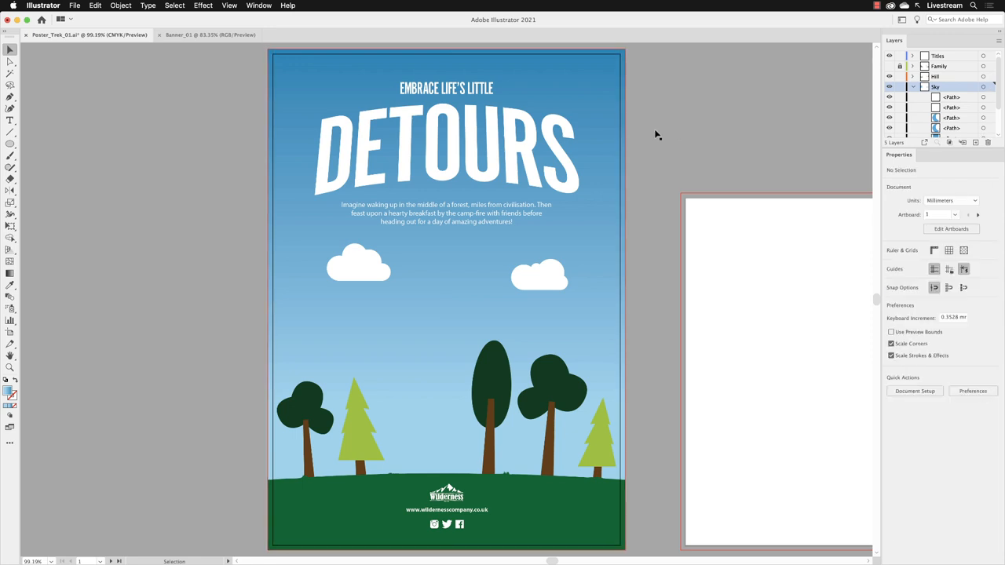
{"action": "left_click", "coordinate": [174, 7]}
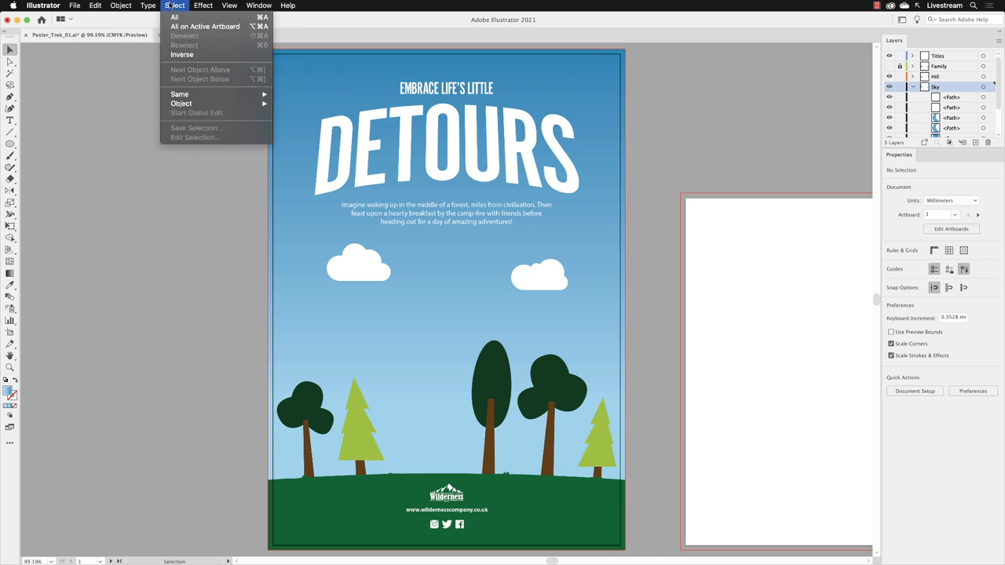
{"action": "mouse_move", "coordinate": [204, 25]}
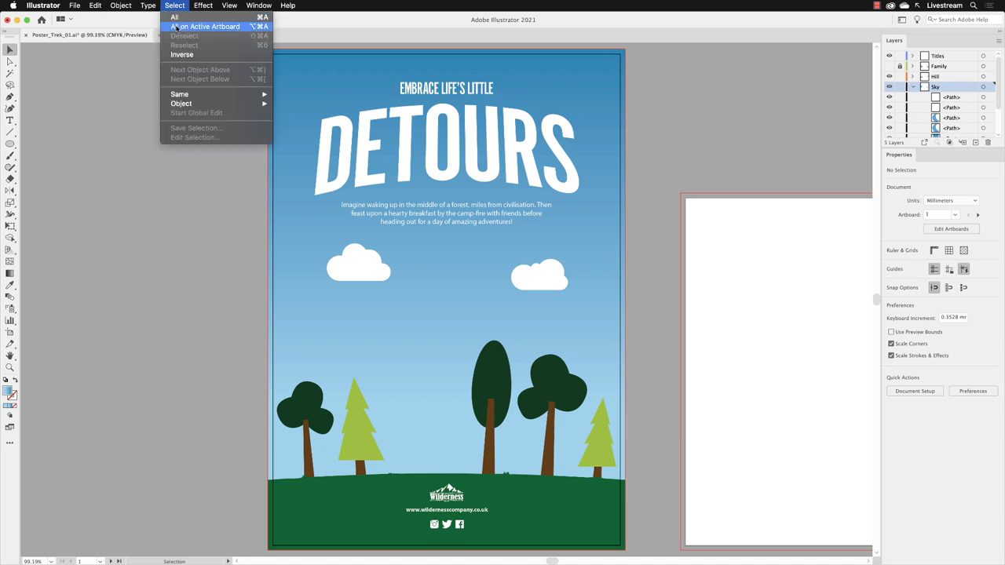
{"action": "left_click", "coordinate": [204, 25]}
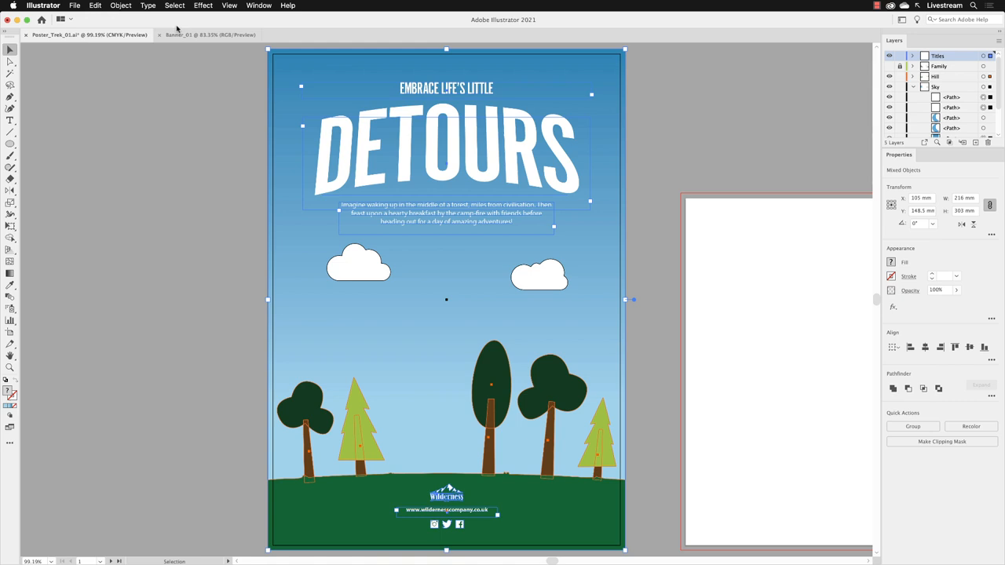
{"action": "left_click", "coordinate": [94, 6]}
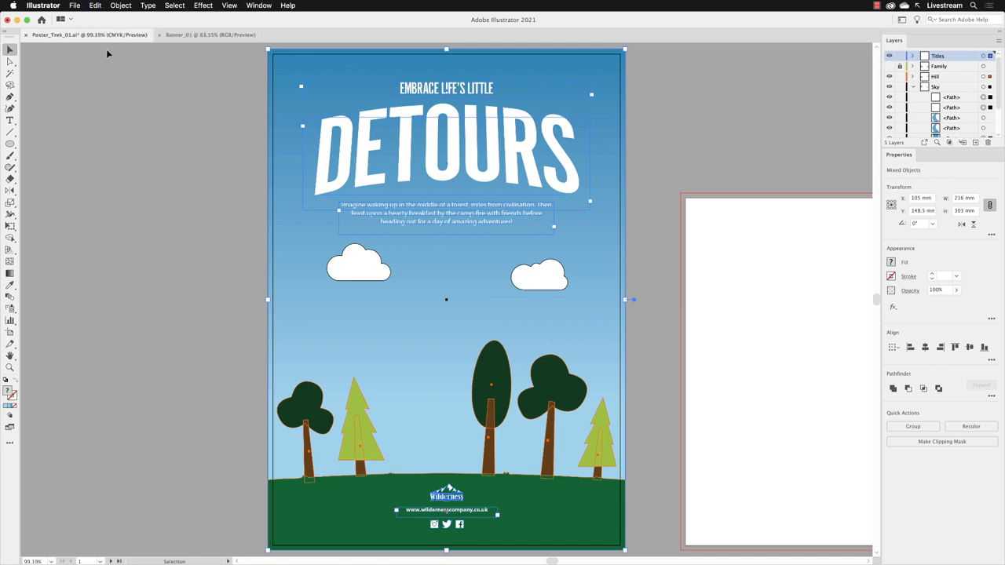
In Banner_01, turn on Paste Remembers Layers from the Layers panel menu.
{"action": "left_click", "coordinate": [188, 35]}
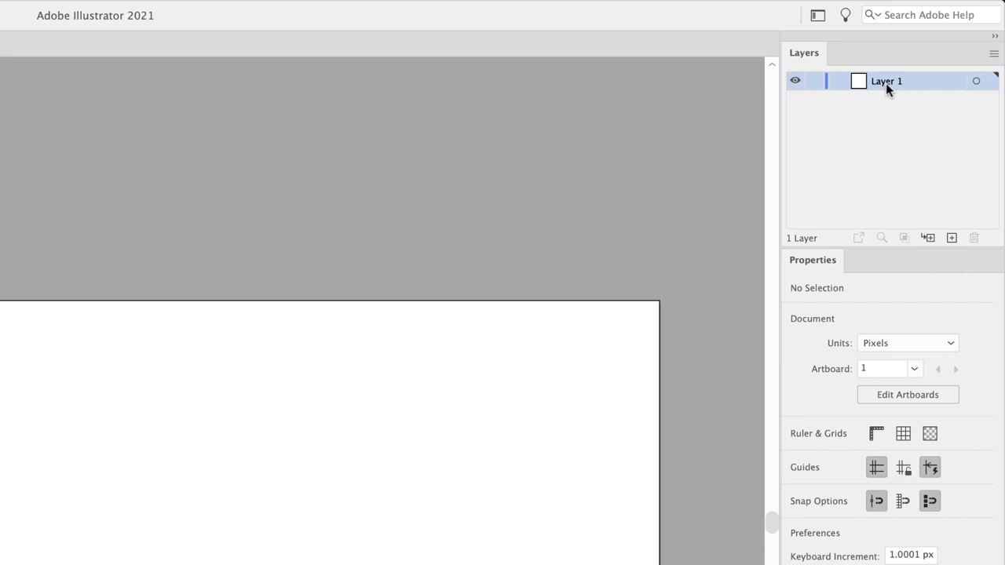
{"action": "mouse_move", "coordinate": [986, 64]}
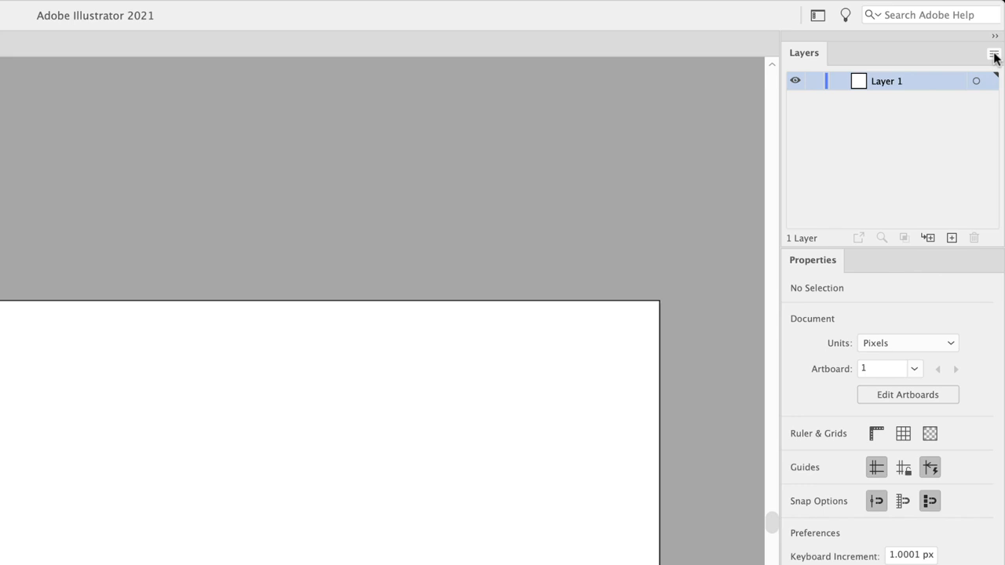
{"action": "left_click", "coordinate": [994, 53]}
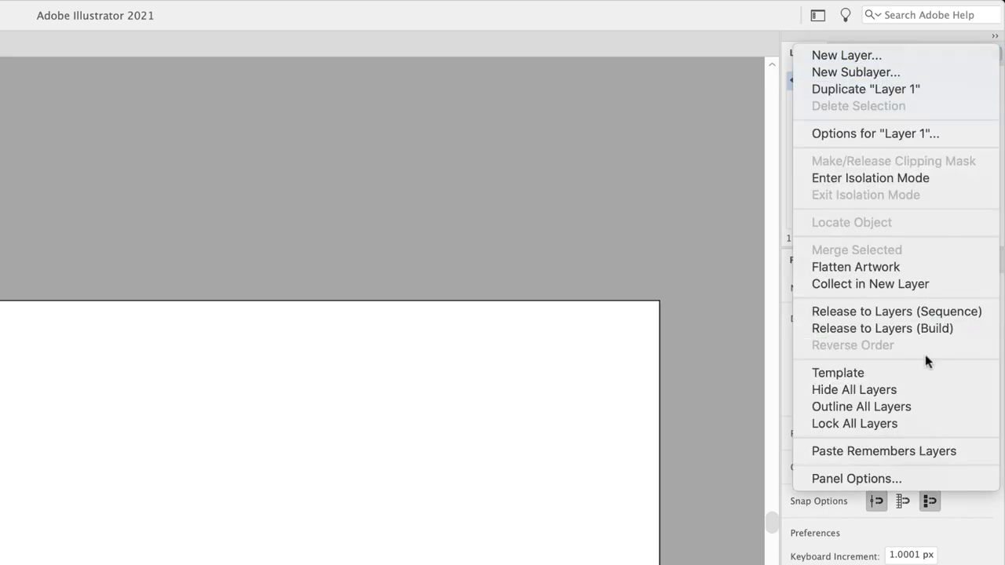
{"action": "mouse_move", "coordinate": [883, 450]}
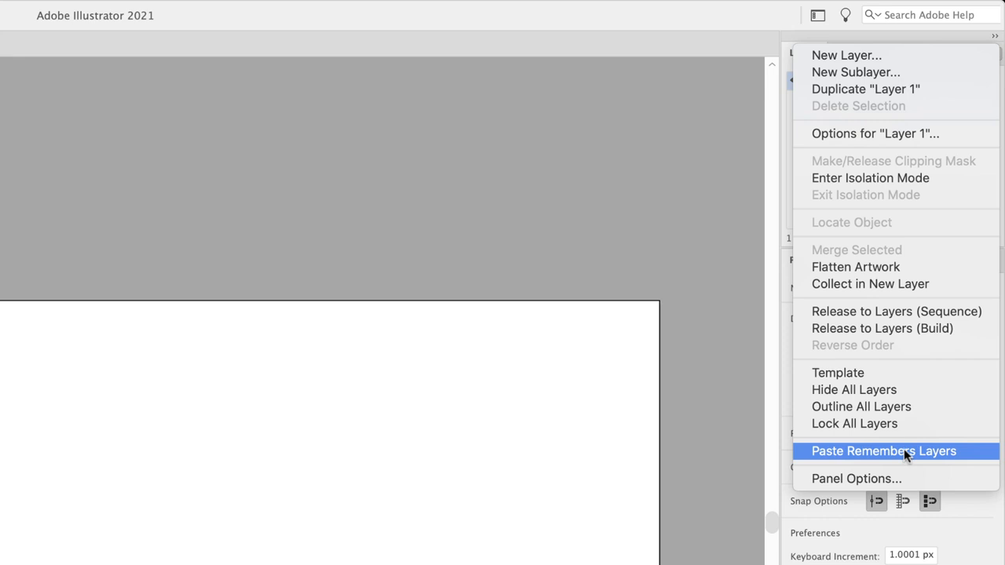
{"action": "mouse_move", "coordinate": [846, 458]}
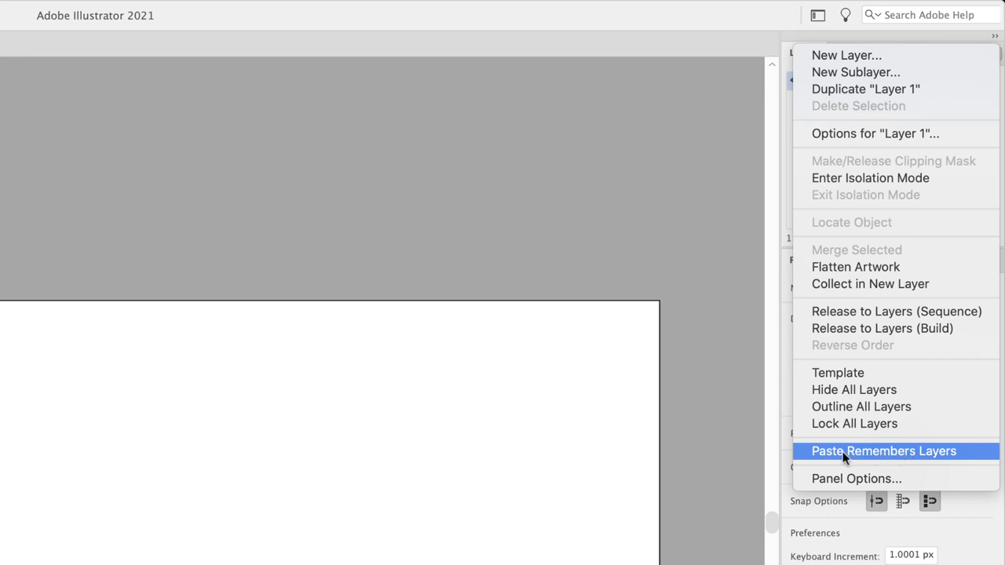
{"action": "mouse_move", "coordinate": [835, 457]}
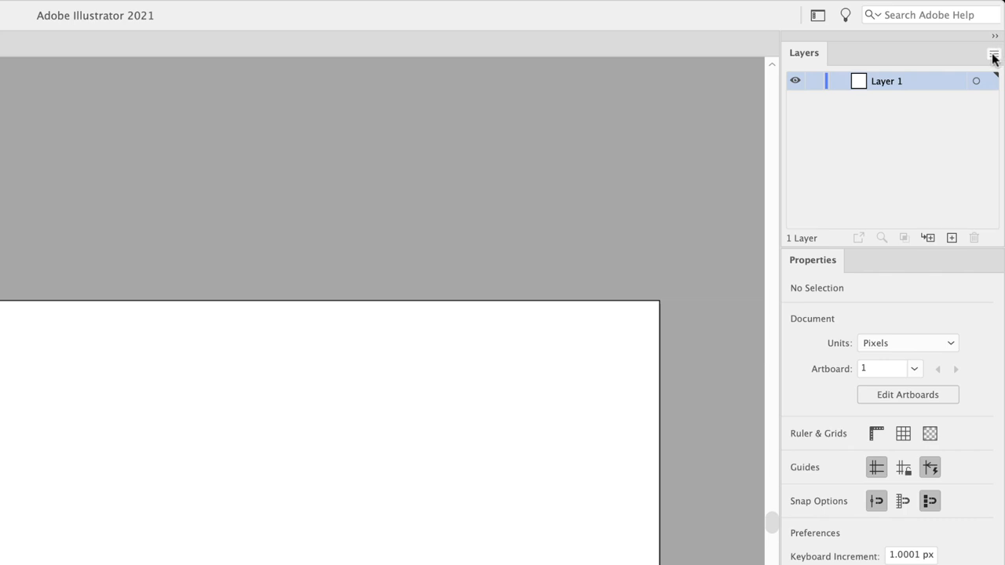
{"action": "left_click", "coordinate": [994, 55]}
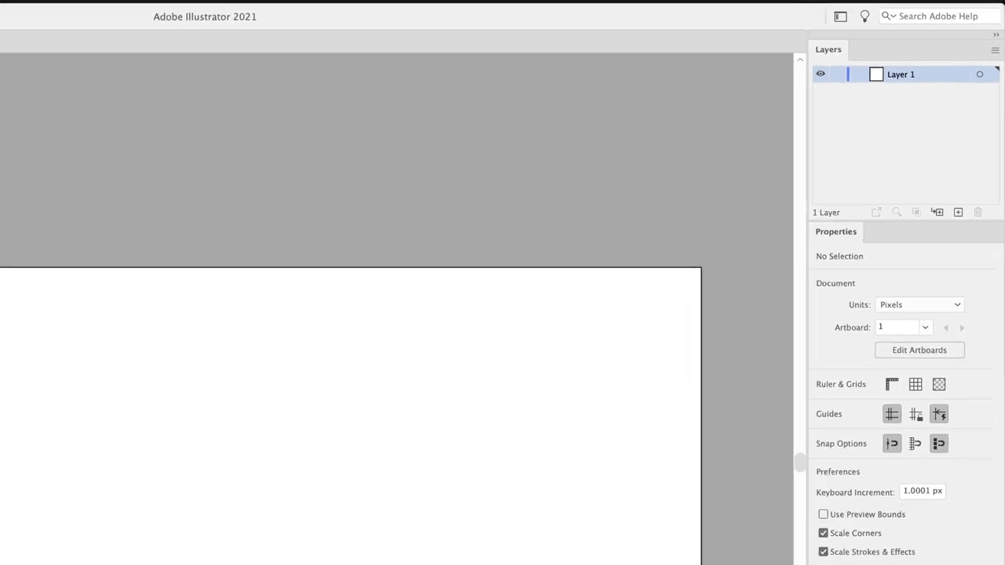
Paste the artwork with Titles, Hill and Sky layers and drag it to the artboard's left edge.
{"action": "left_click", "coordinate": [94, 7]}
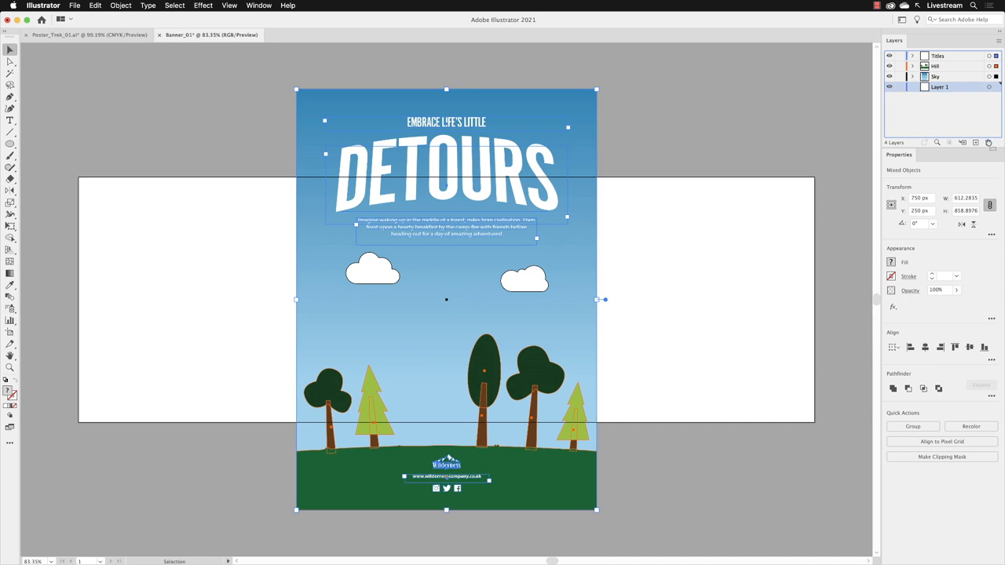
{"action": "left_click", "coordinate": [990, 142]}
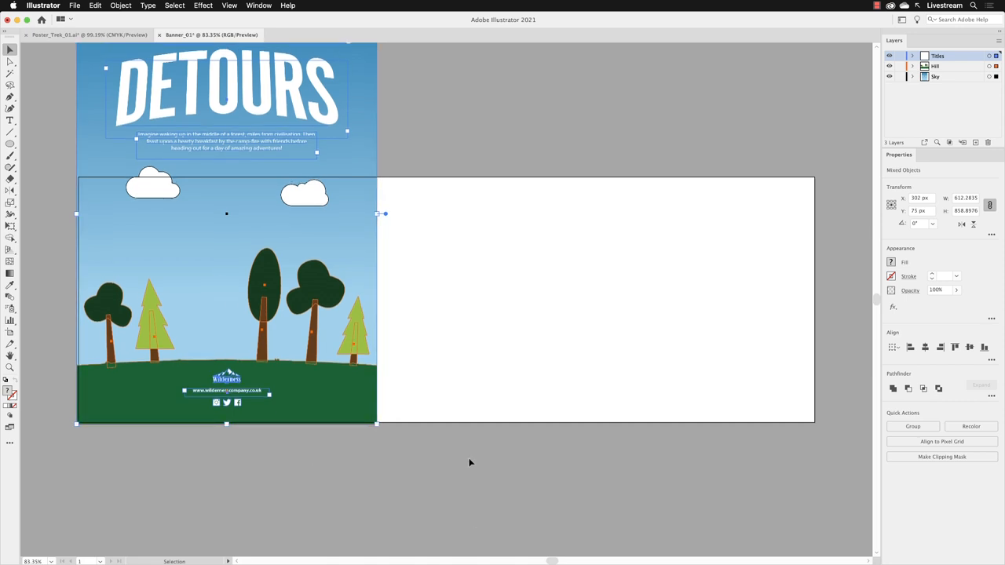
{"action": "mouse_move", "coordinate": [479, 434]}
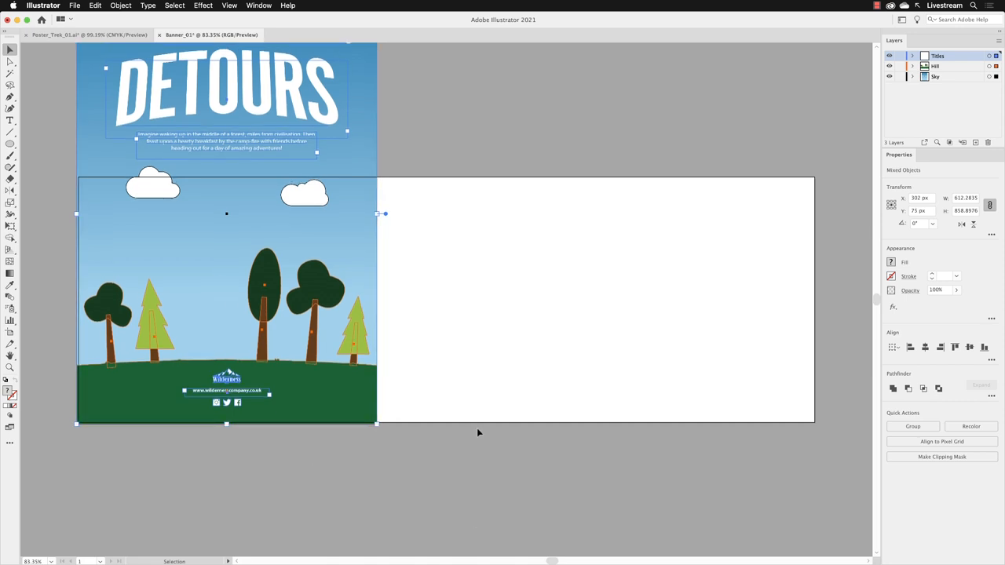